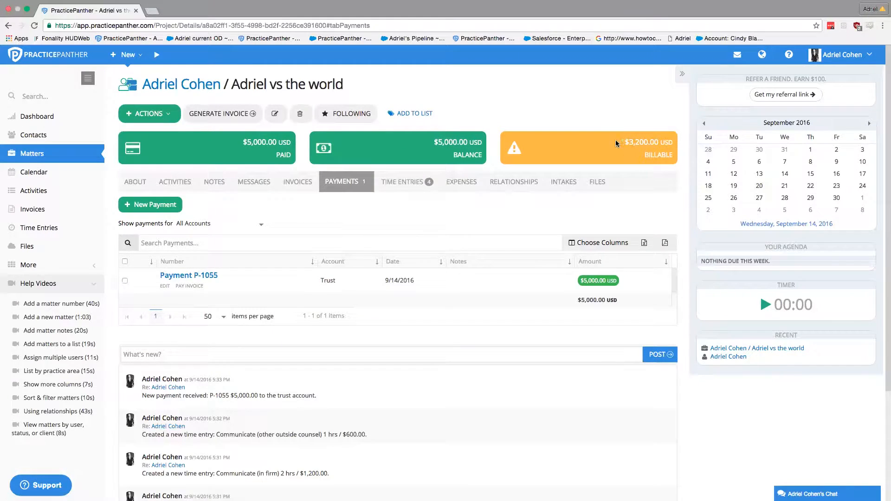
mouse_move(667, 161)
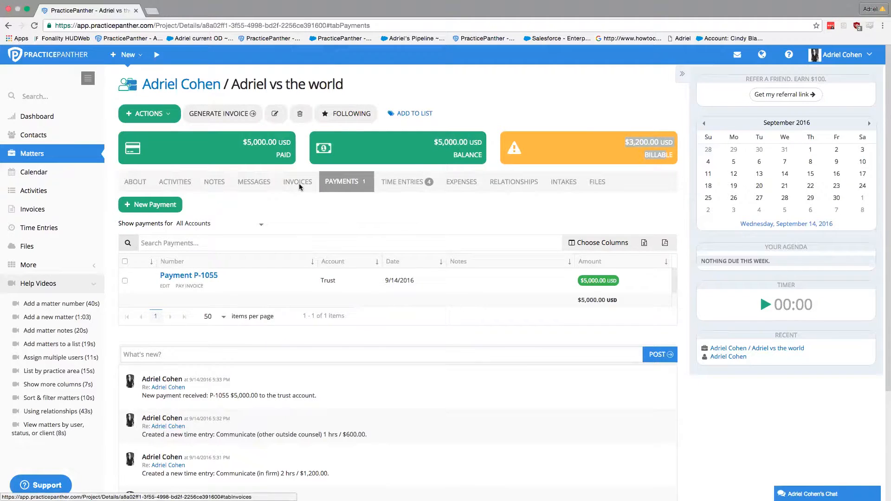
- Generate a new All Time invoice listing four time entries totaling $3,200
left_click(297, 182)
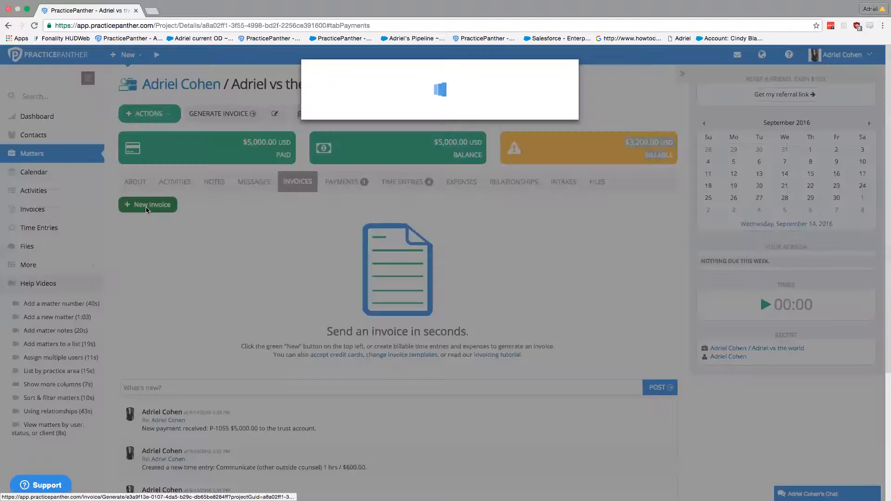
left_click(220, 114)
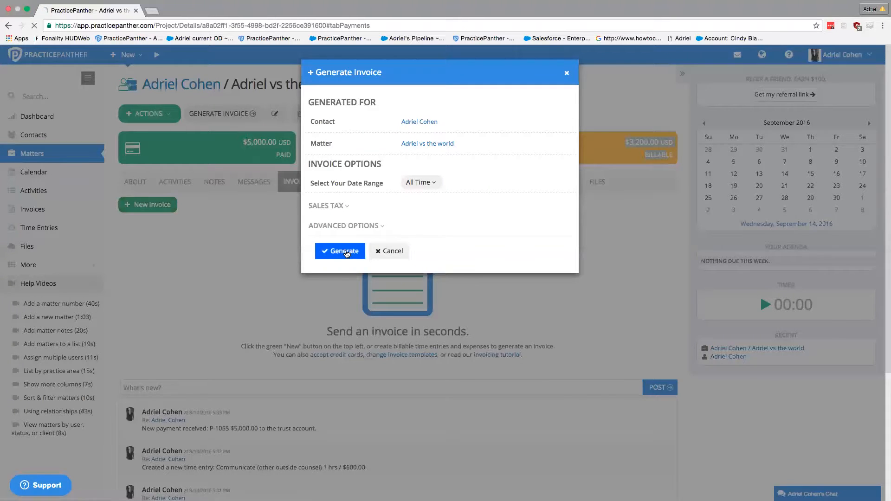
left_click(340, 251)
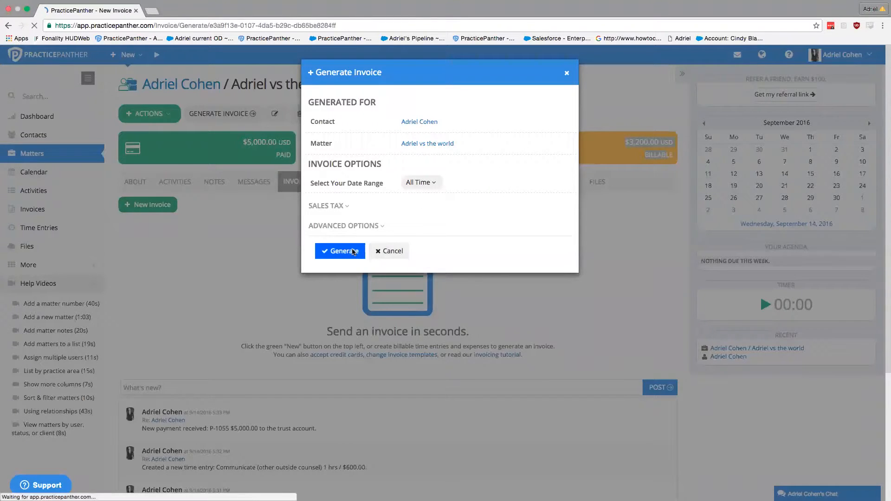
left_click(339, 250)
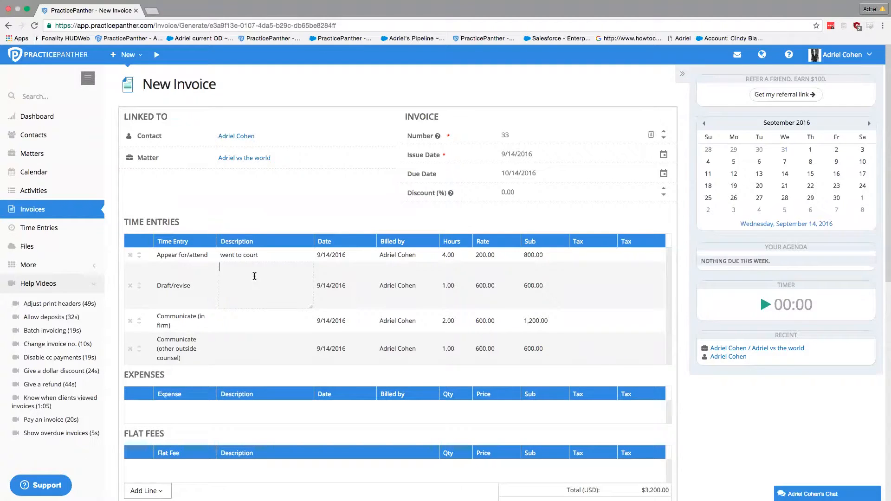
- Describe Draft/revise as 'we were revising engangment letter' and the Communicate entries as 'hey'
type("we were revising")
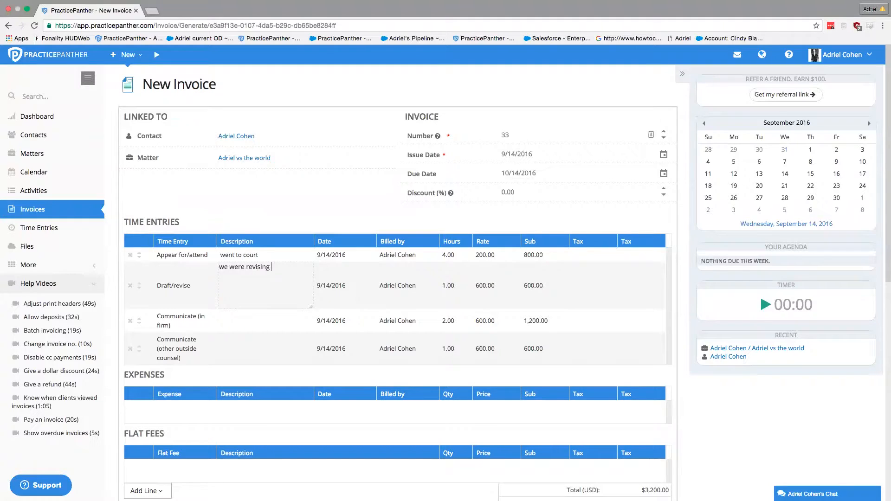
type("engange")
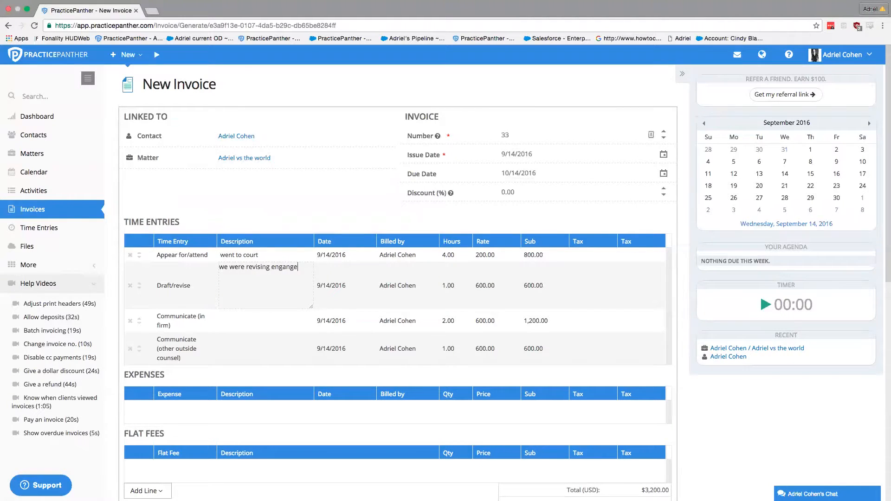
type("ment letter")
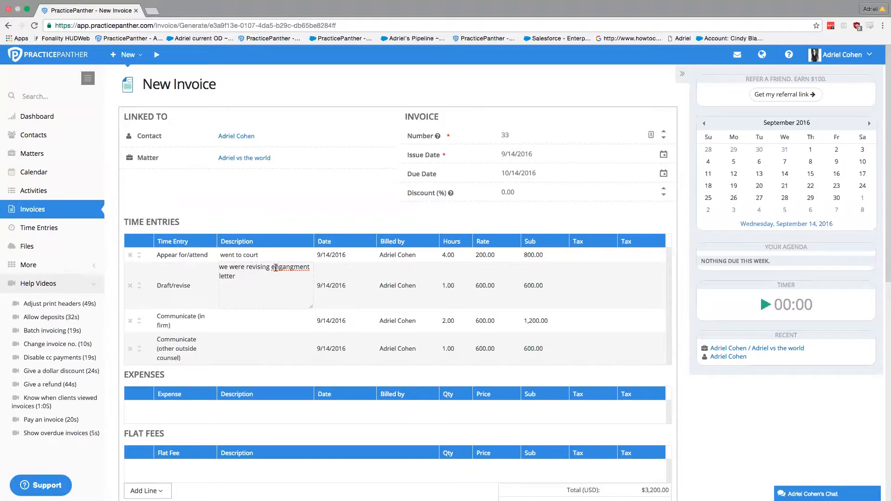
right_click(277, 267)
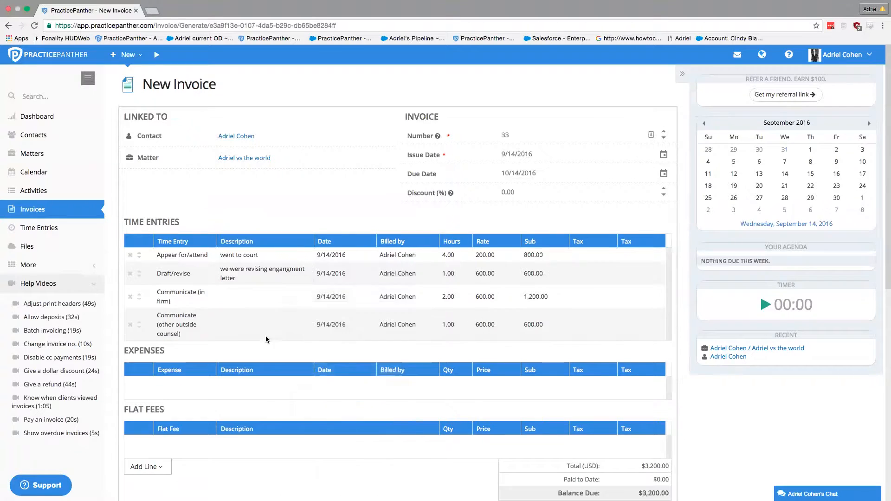
left_click(264, 308)
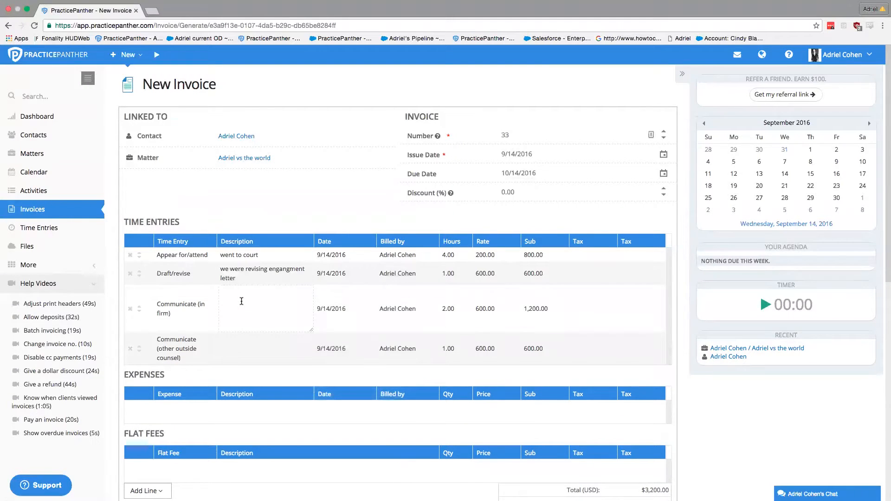
type("hey")
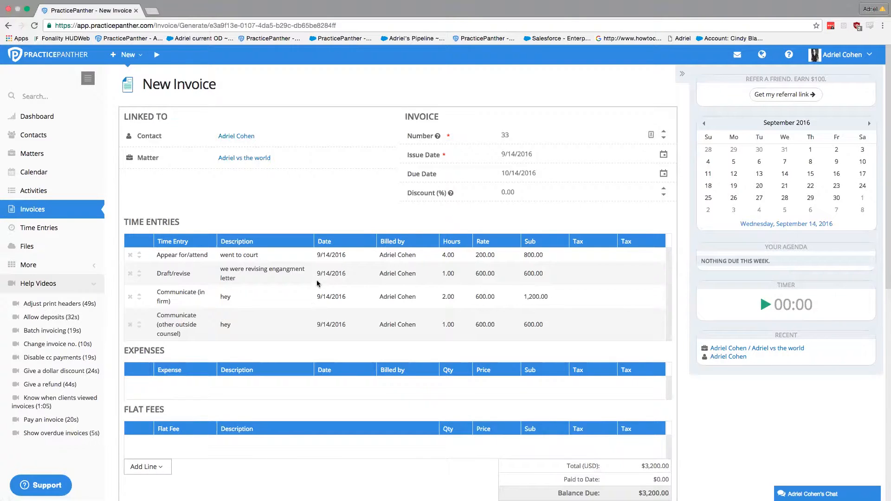
scroll("down", 3)
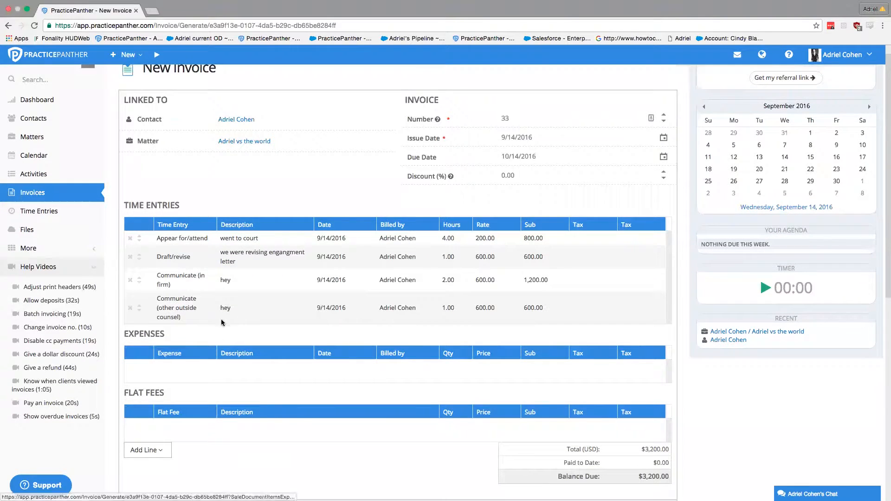
left_click(145, 449)
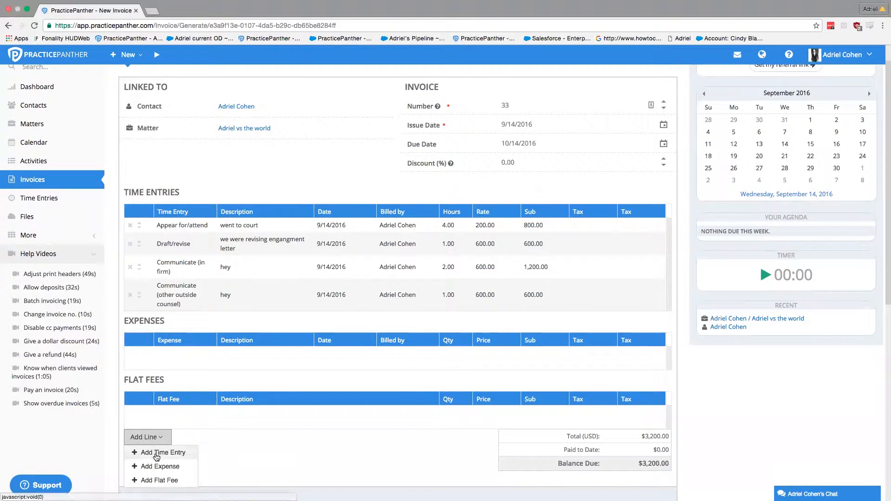
left_click(162, 452)
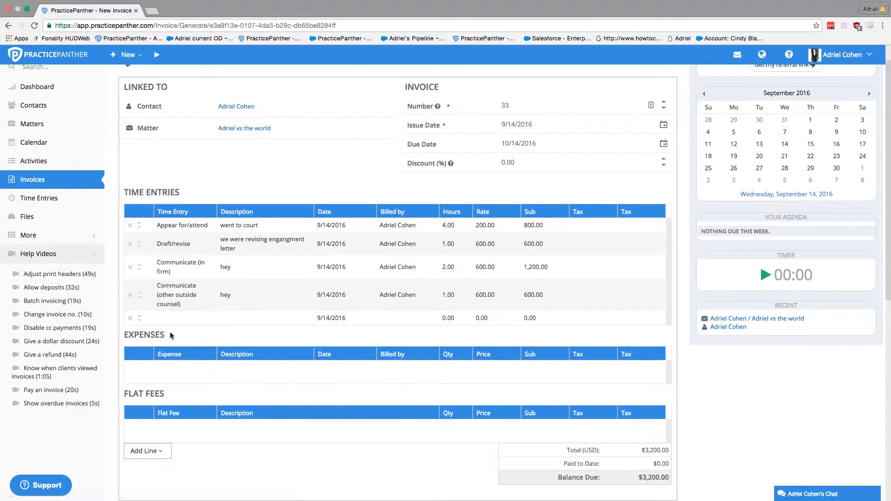
scroll("down", 3)
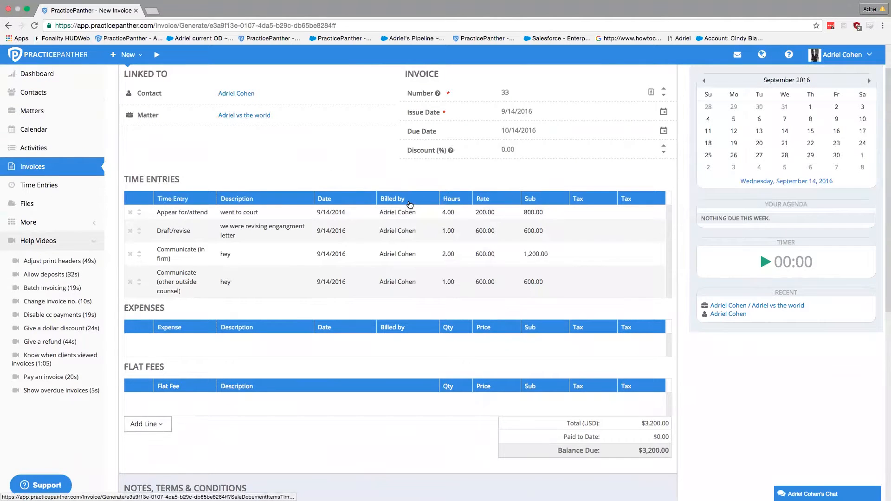
mouse_move(230, 202)
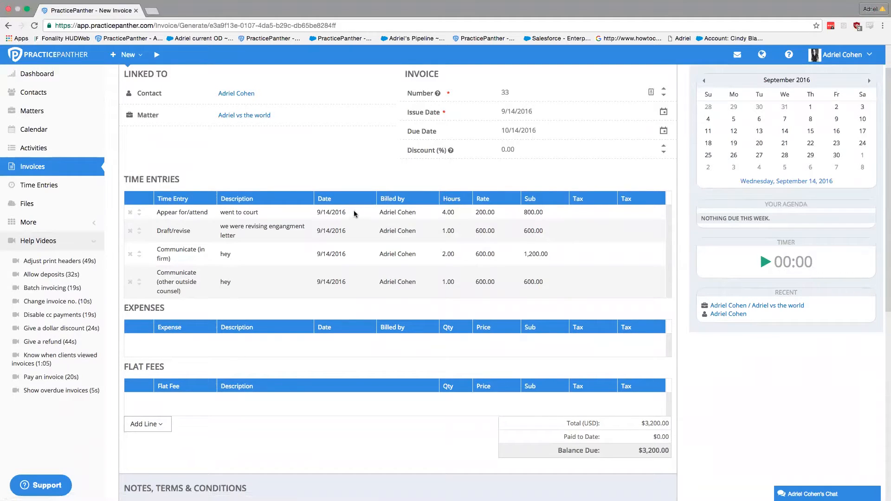
mouse_move(452, 189)
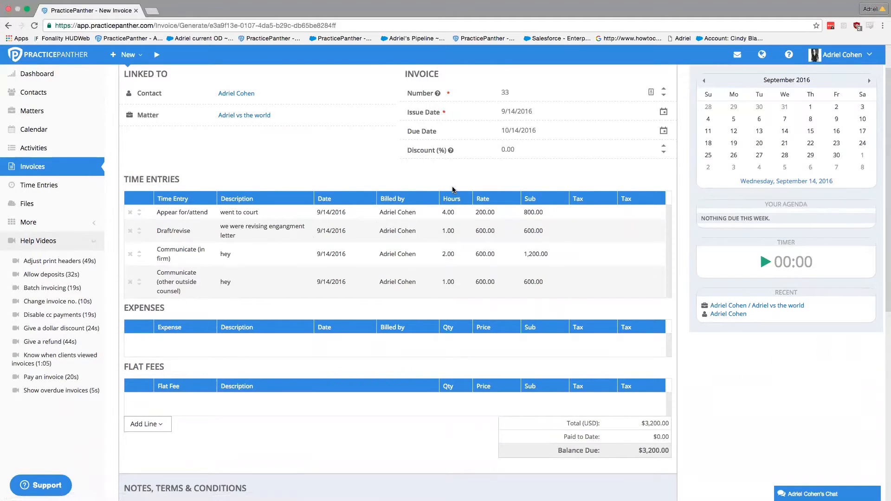
scroll("down", 3)
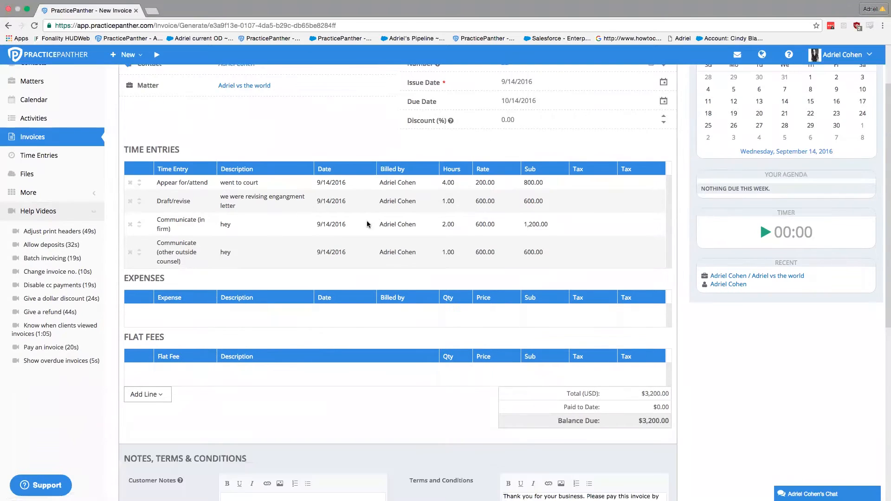
scroll("down", 3)
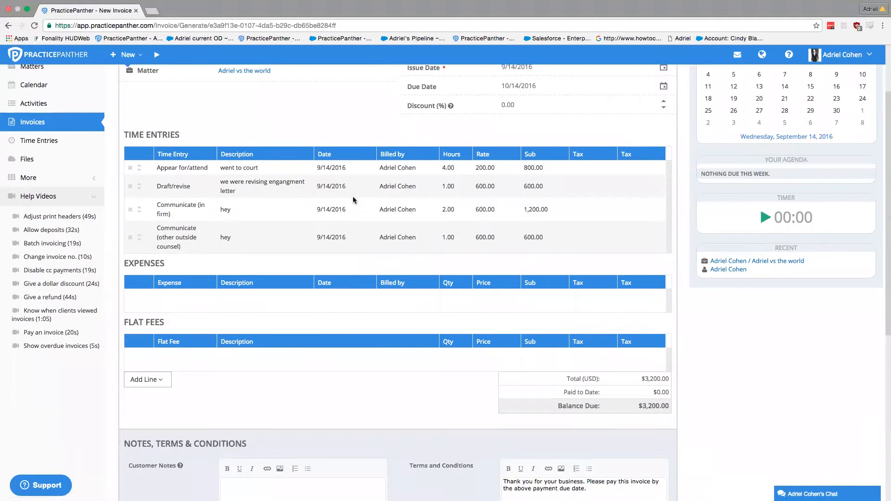
scroll("down", 3)
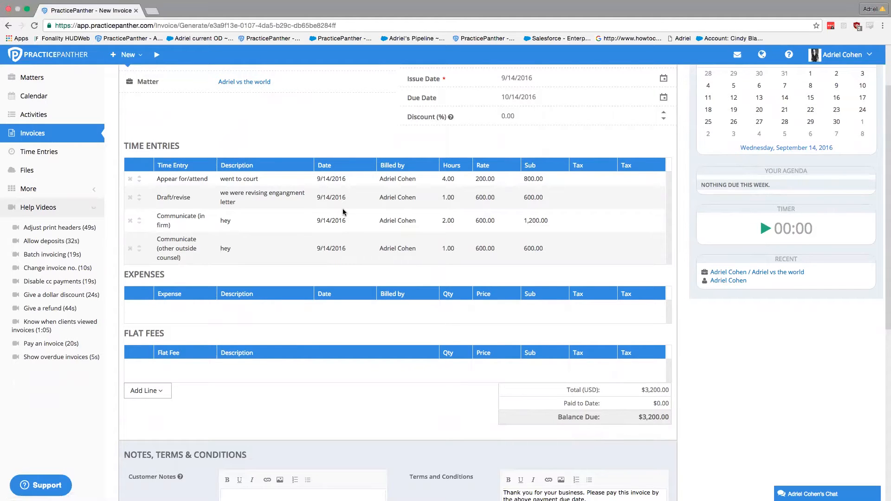
mouse_move(316, 174)
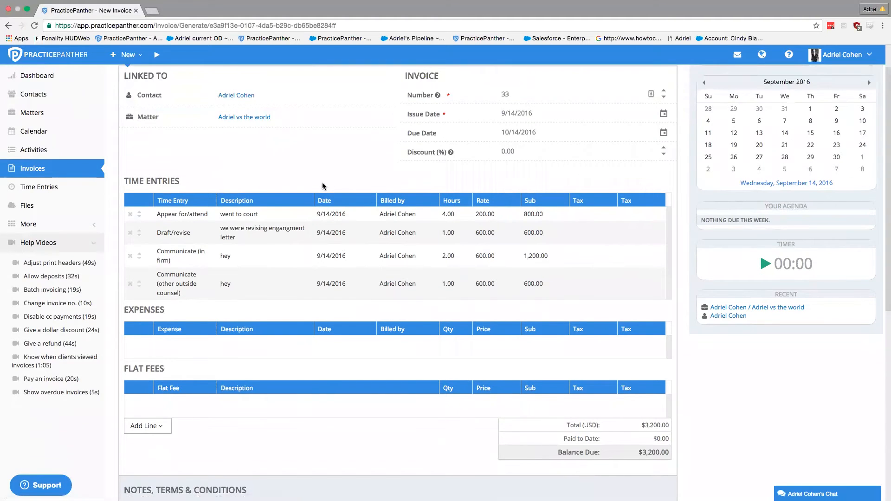
scroll("down", 3)
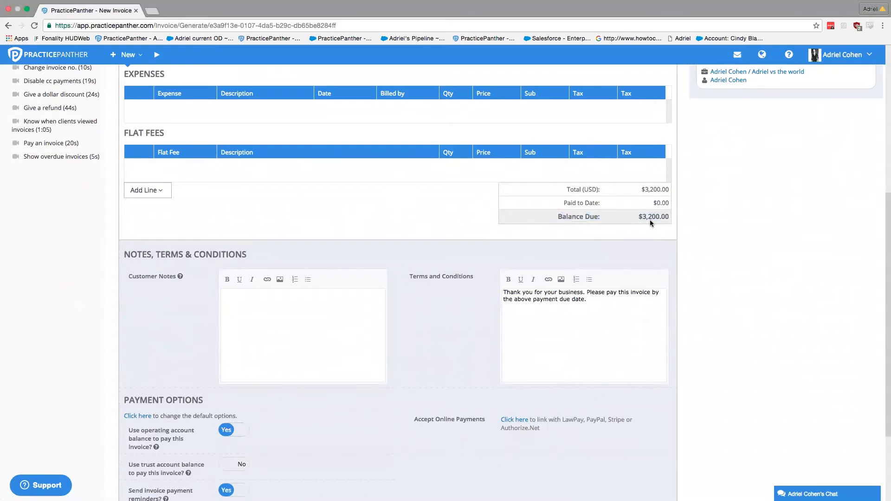
- Set 'Use trust account balance to pay this invoice?' to Yes in Payment Options
scroll("down", 3)
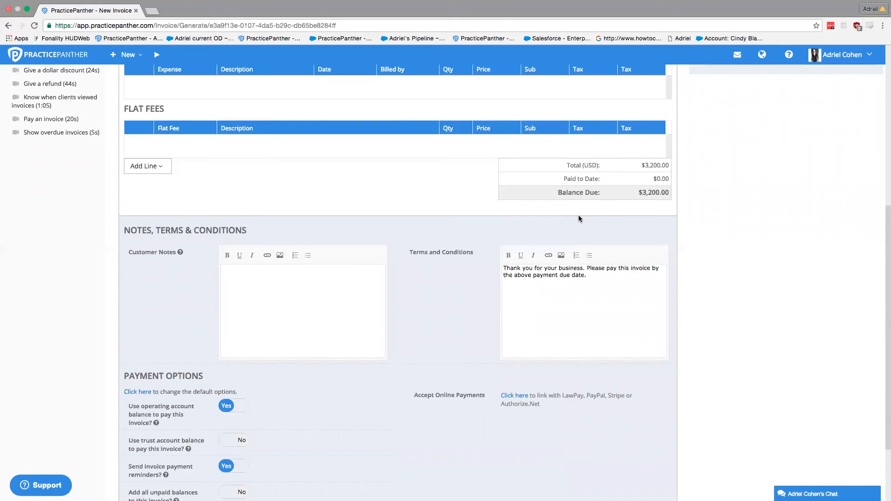
scroll("down", 3)
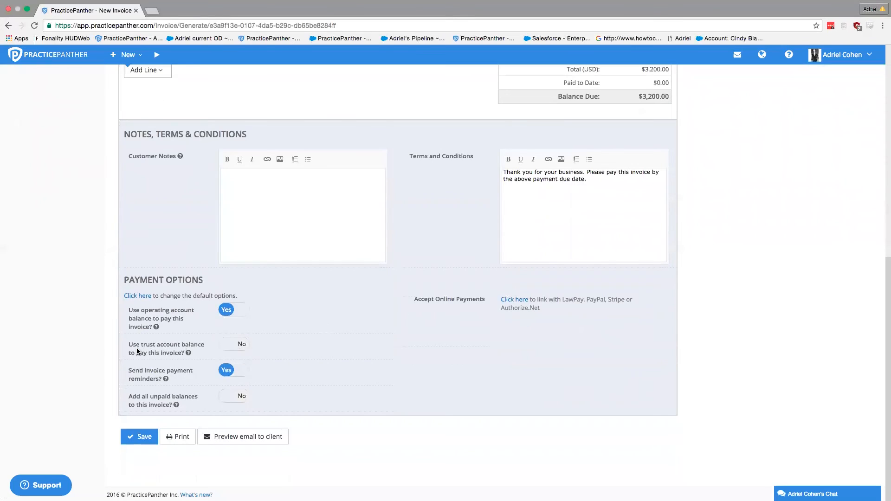
mouse_move(236, 346)
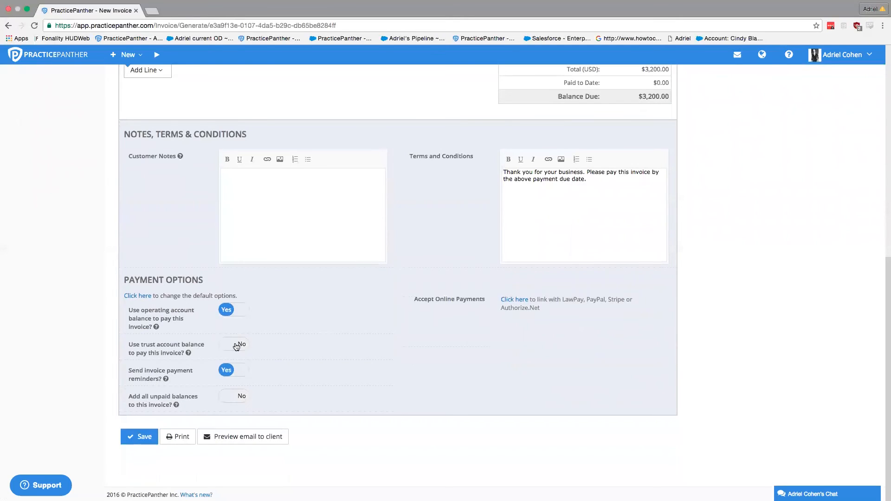
left_click(233, 343)
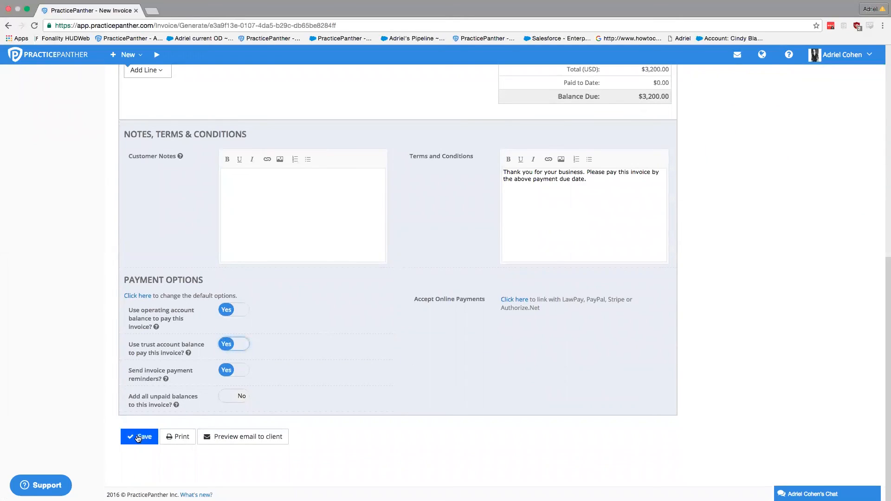